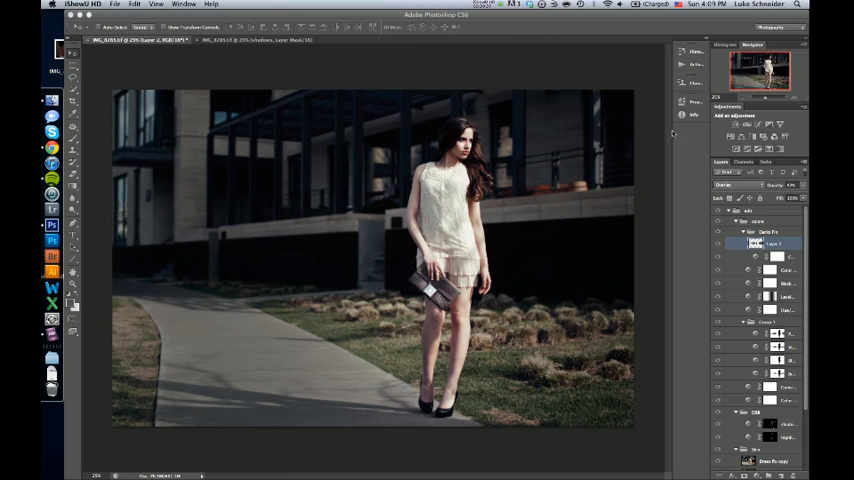
{"action": "mouse_move", "coordinate": [662, 128]}
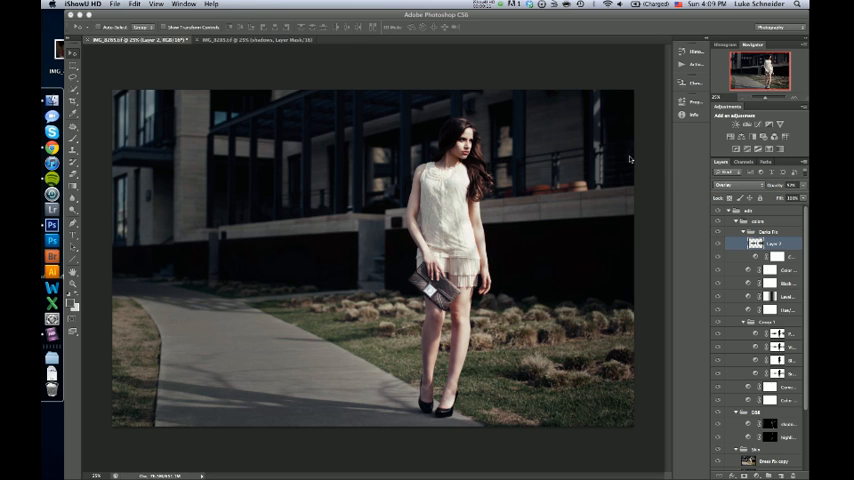
{"action": "mouse_move", "coordinate": [495, 143]}
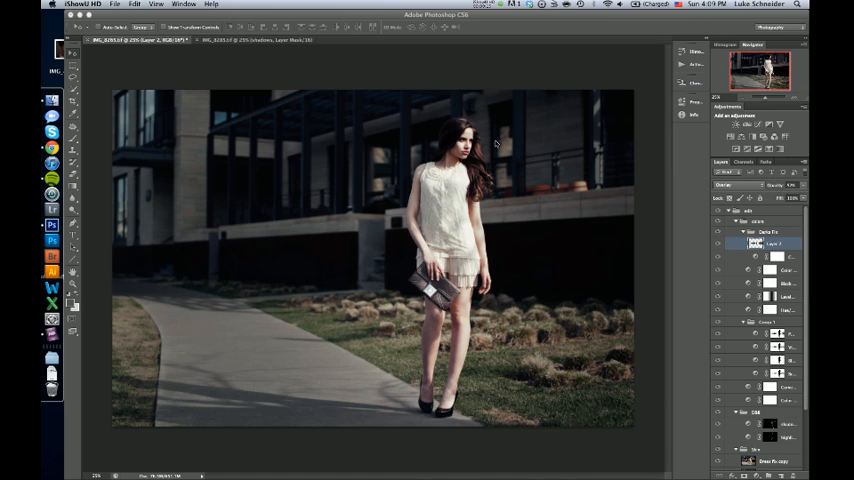
{"action": "mouse_move", "coordinate": [475, 58]}
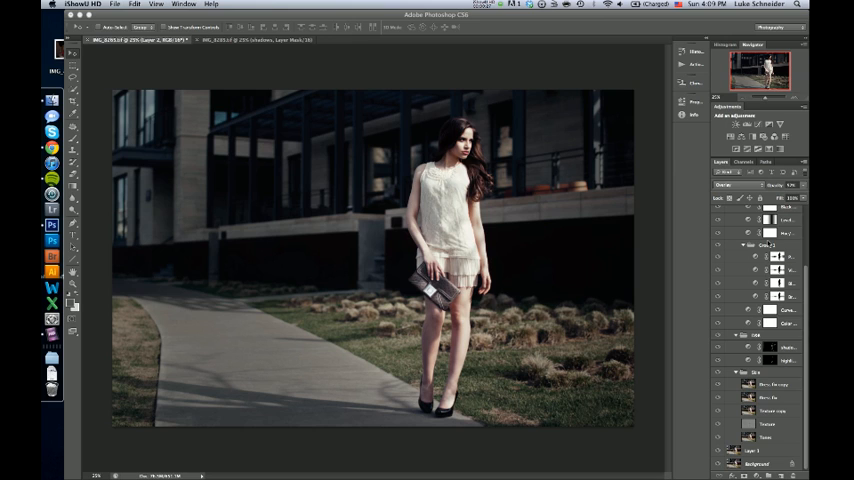
{"action": "mouse_move", "coordinate": [450, 109]}
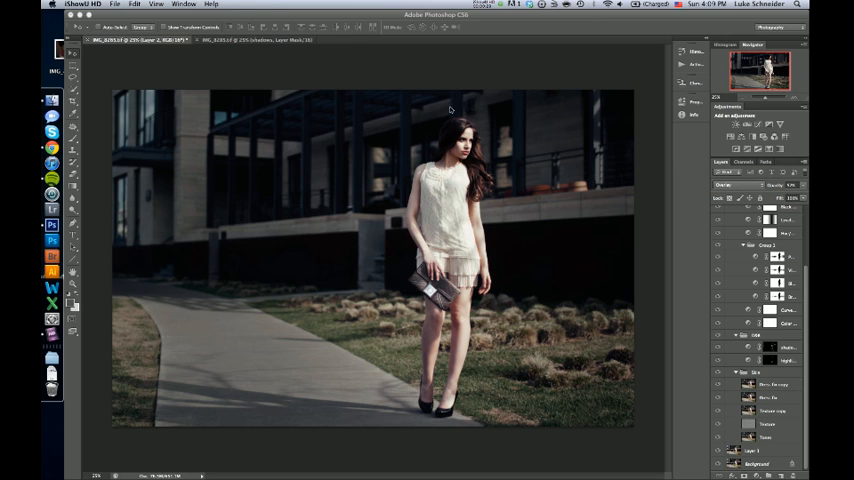
{"action": "mouse_move", "coordinate": [314, 19]}
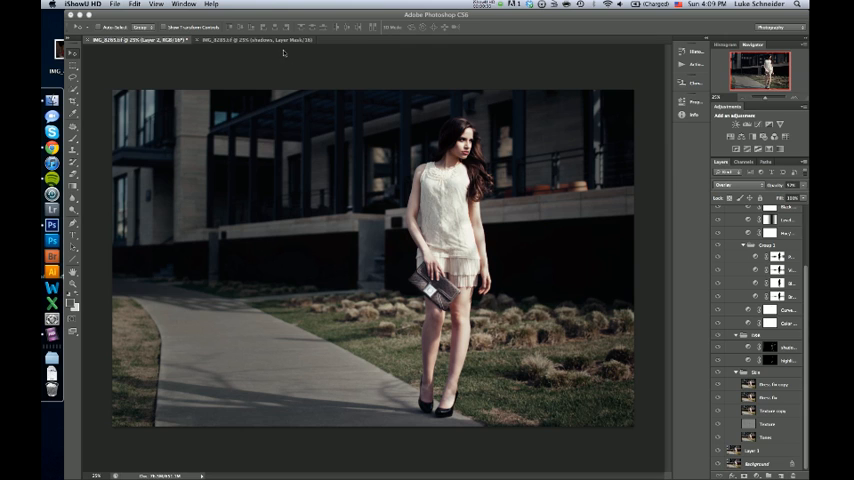
{"action": "mouse_move", "coordinate": [325, 50]}
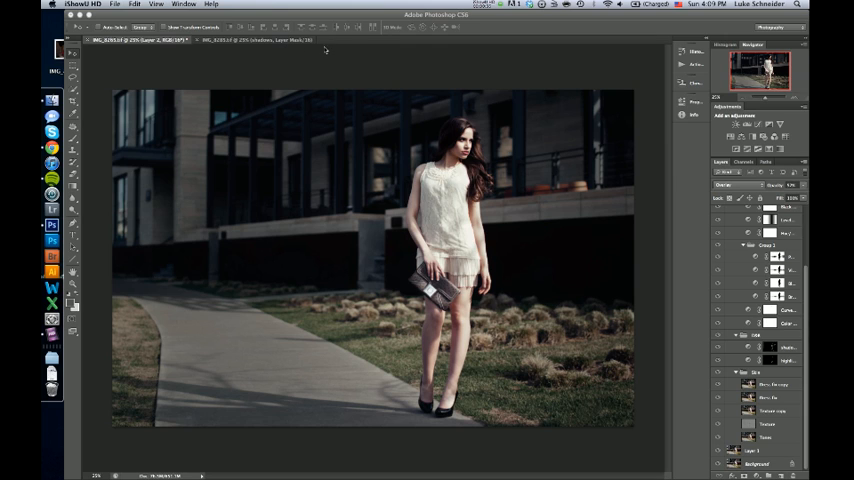
{"action": "mouse_move", "coordinate": [584, 118]}
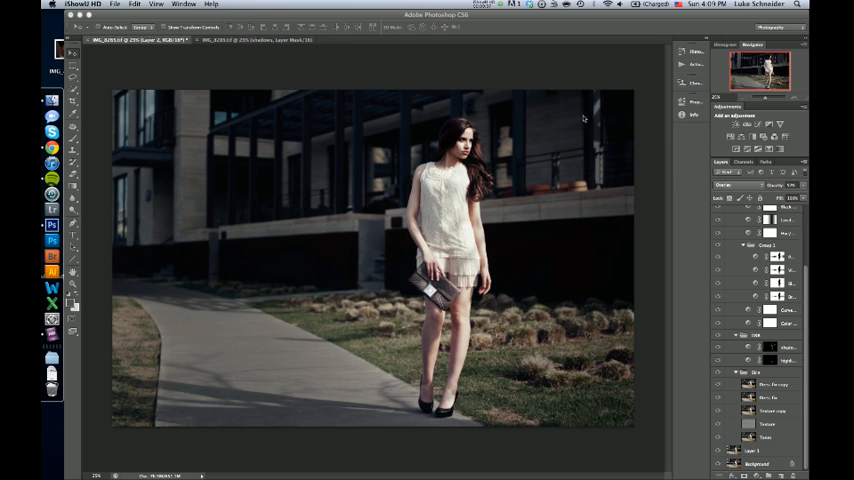
{"action": "mouse_move", "coordinate": [697, 197]}
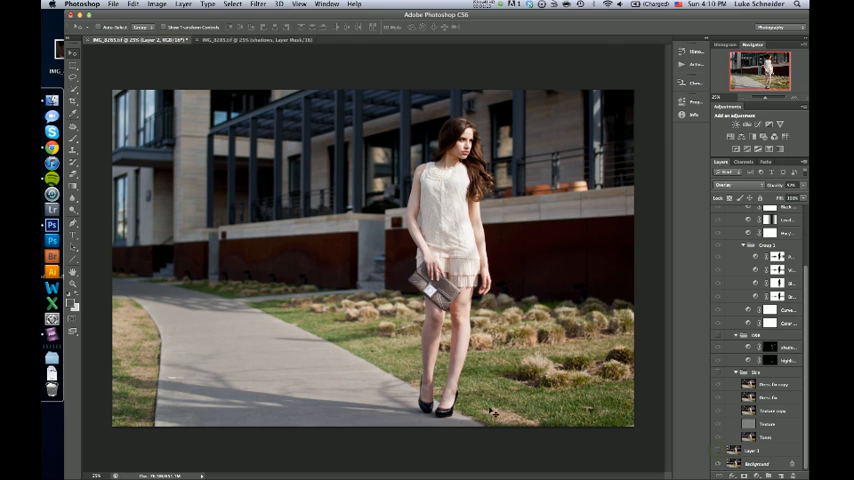
{"action": "mouse_move", "coordinate": [600, 413]}
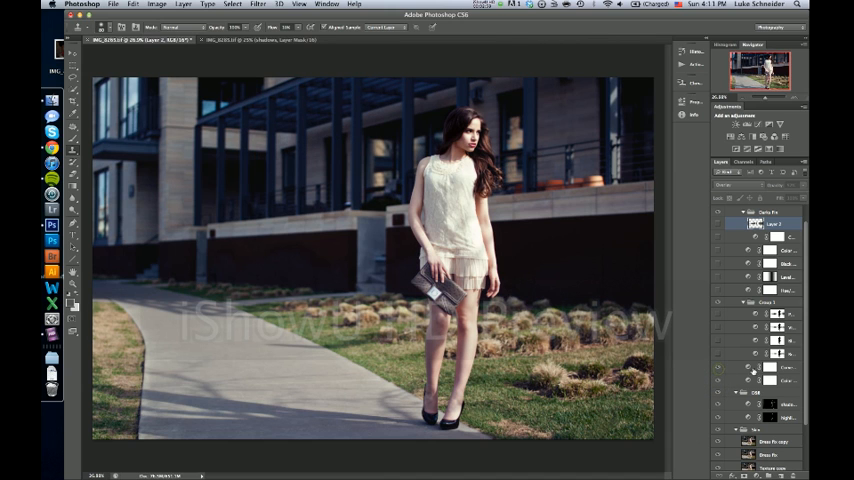
Step: Select Curves 1, check a point on its tonal curve and look at the channel dropdown
{"action": "left_click", "coordinate": [770, 369]}
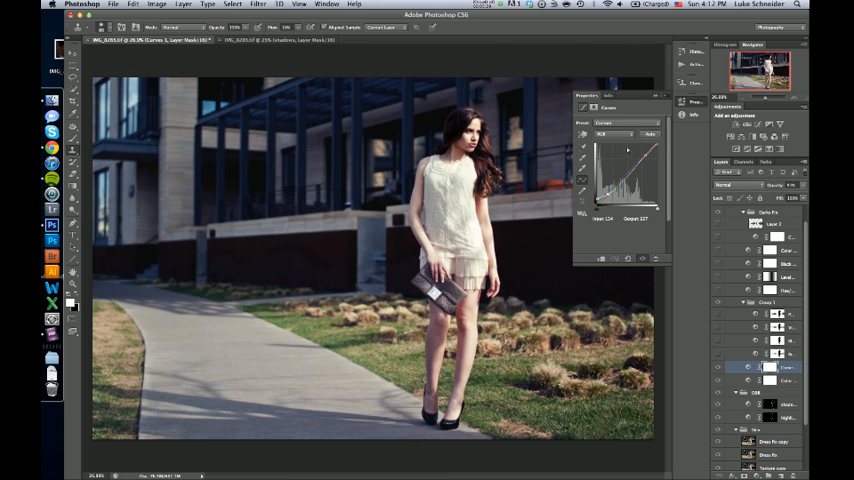
{"action": "left_click", "coordinate": [610, 134]}
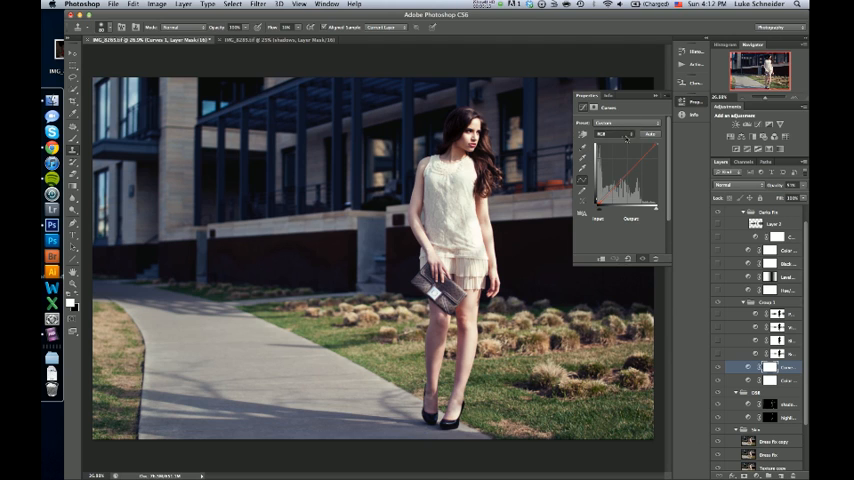
{"action": "left_click", "coordinate": [612, 134]}
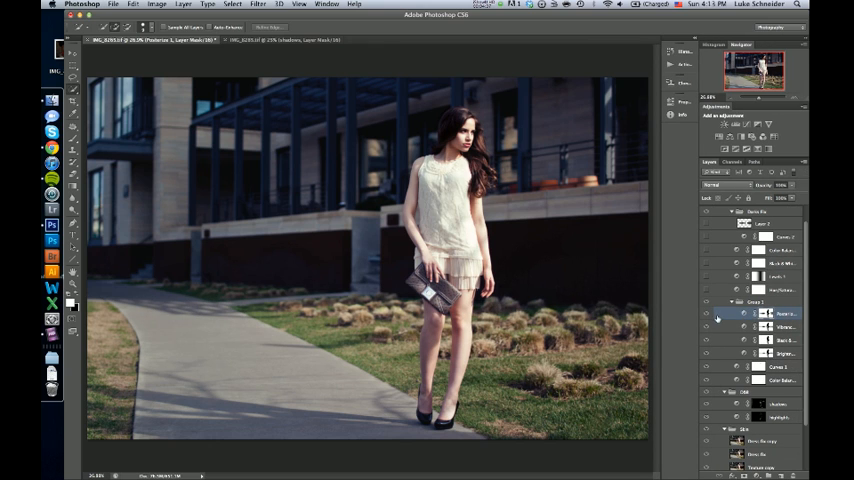
Step: Toggle Posterize 1 and Black & White 1 to compare, then collapse the Black & White properties
{"action": "left_click", "coordinate": [780, 327]}
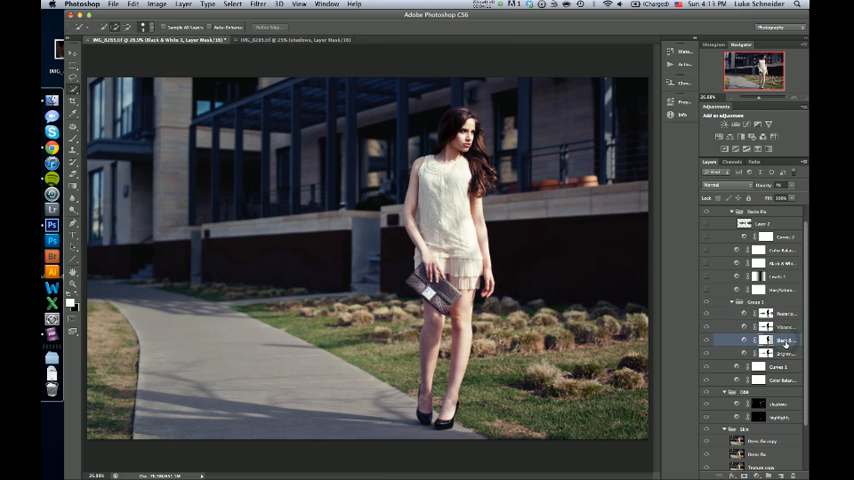
{"action": "left_click", "coordinate": [783, 353]}
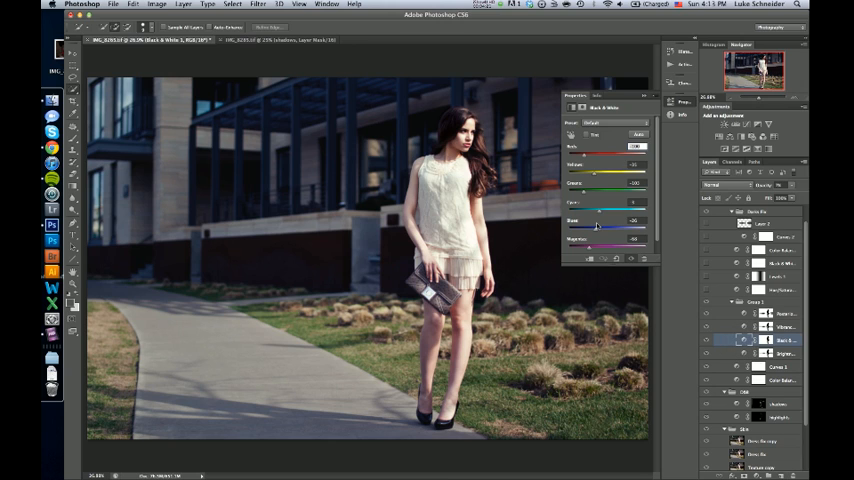
{"action": "mouse_move", "coordinate": [645, 97]}
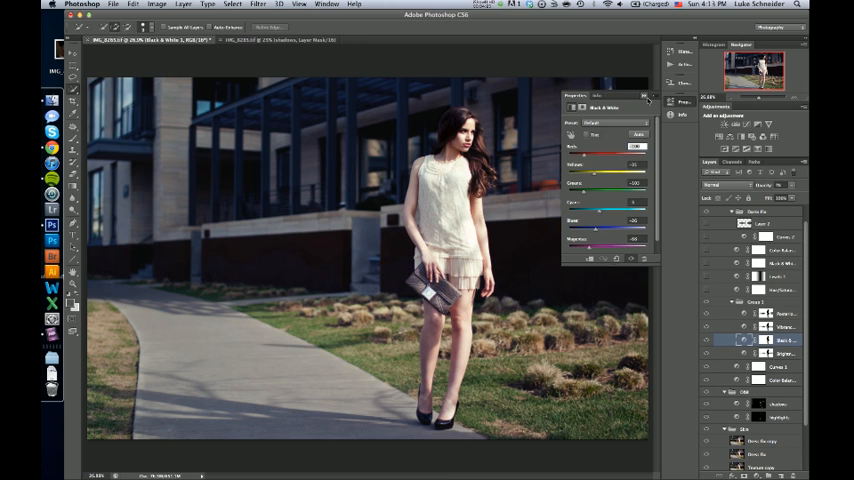
{"action": "left_click", "coordinate": [646, 96]}
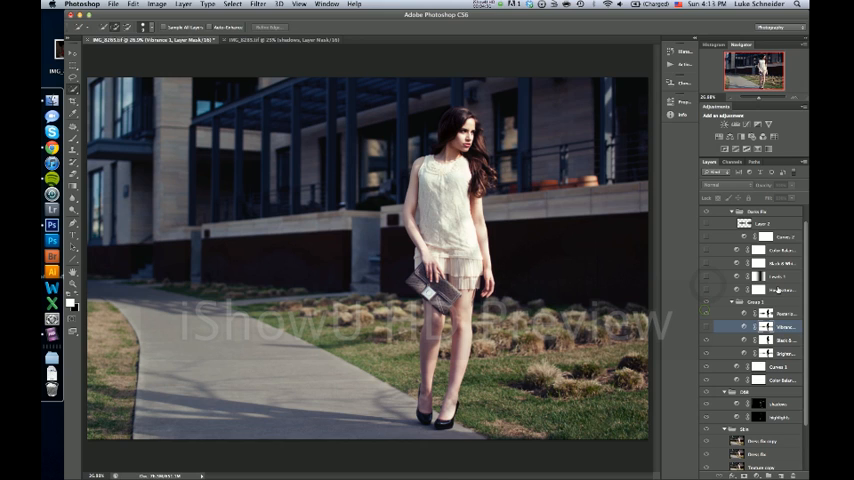
Step: Hide the Vibrance adjustment to compare and select layers for the new parent group
{"action": "left_click", "coordinate": [709, 327]}
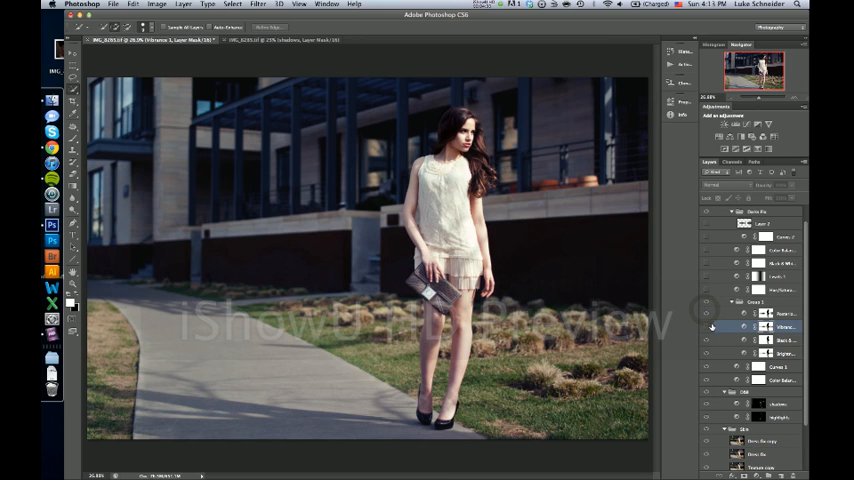
{"action": "left_click", "coordinate": [710, 313]}
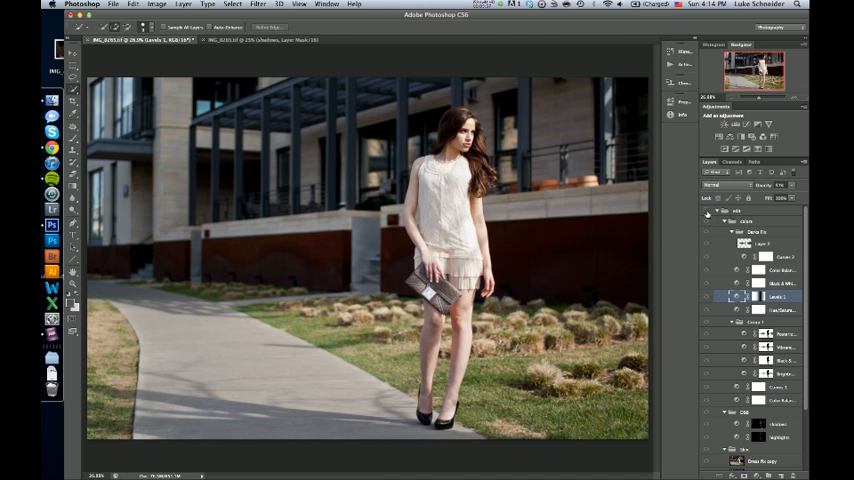
{"action": "left_click", "coordinate": [707, 214]}
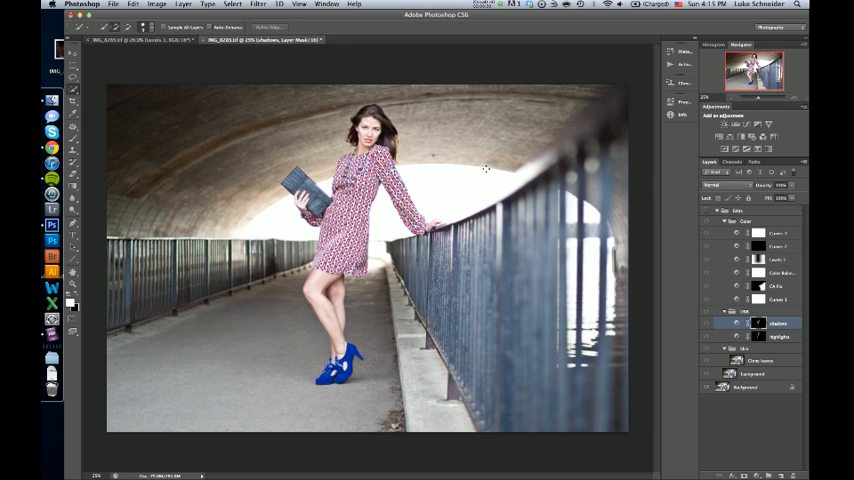
{"action": "mouse_move", "coordinate": [488, 145]}
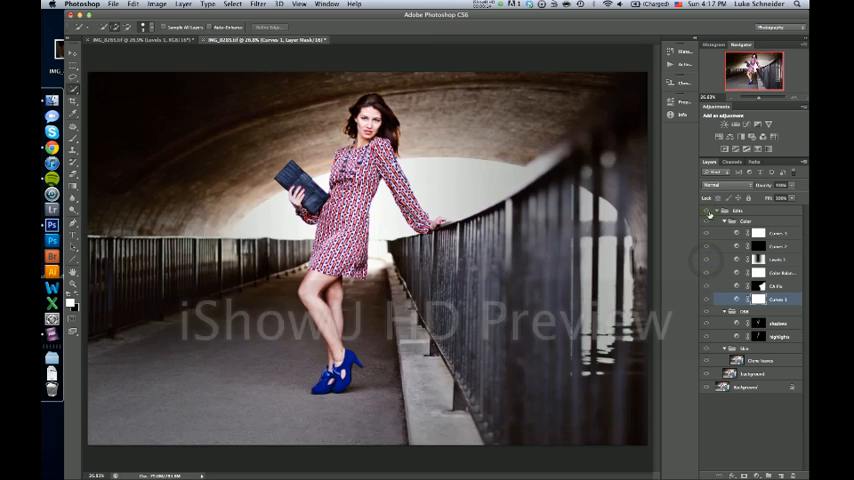
{"action": "left_click", "coordinate": [707, 213]}
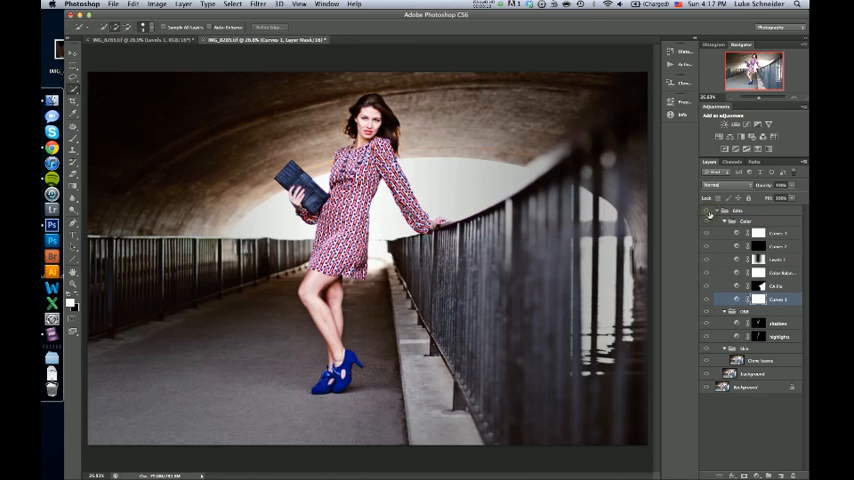
{"action": "left_click", "coordinate": [778, 233]}
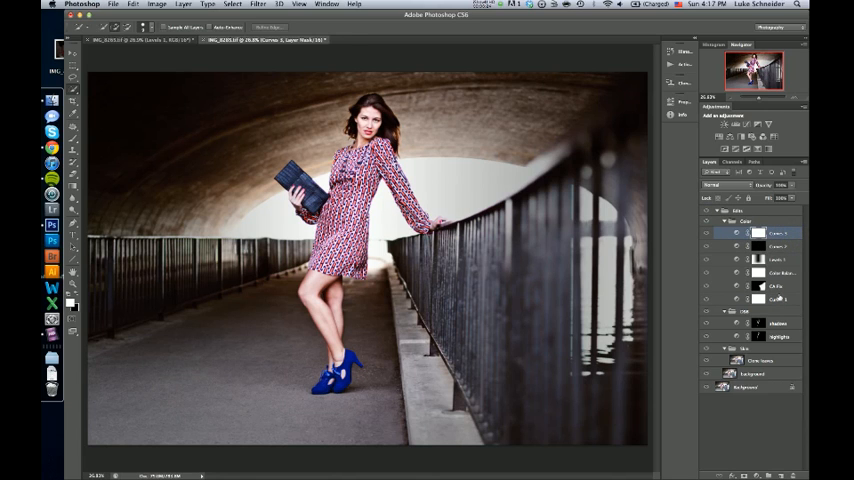
{"action": "left_click", "coordinate": [742, 233]}
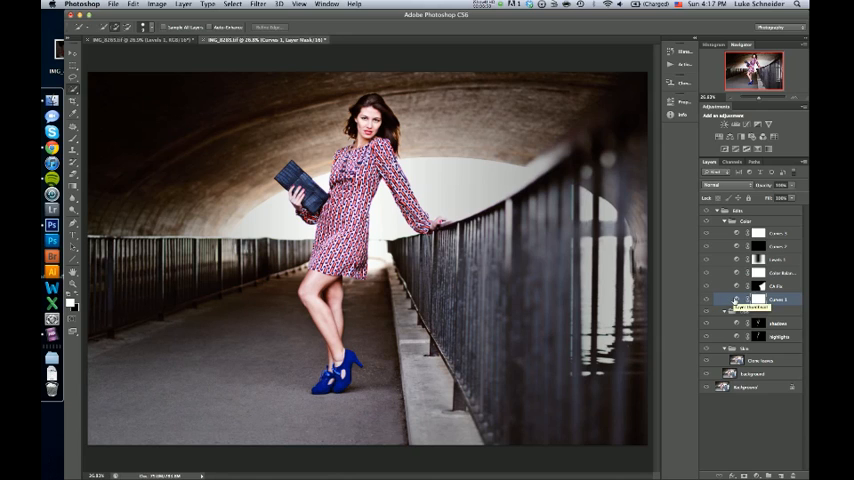
{"action": "double_click", "coordinate": [780, 299]}
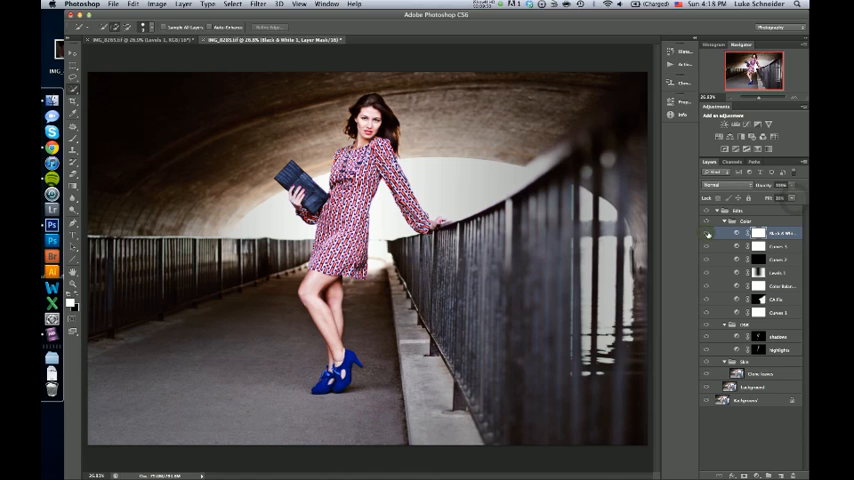
{"action": "left_click", "coordinate": [708, 232]}
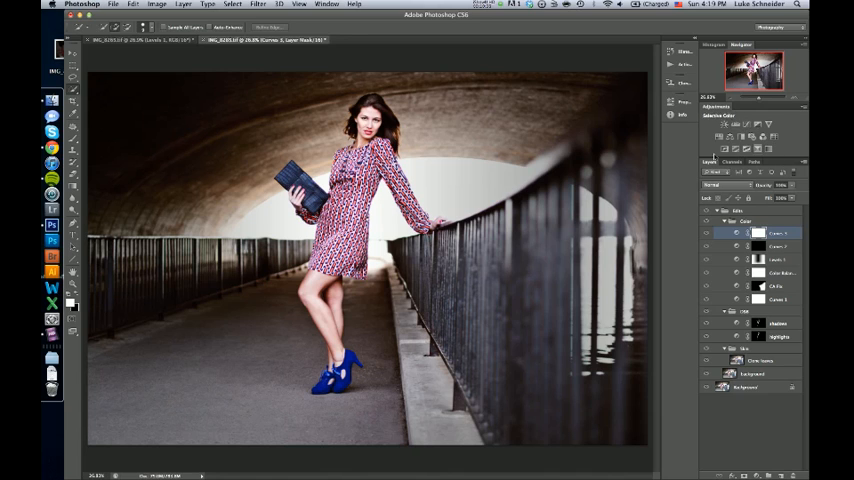
{"action": "left_click", "coordinate": [770, 259]}
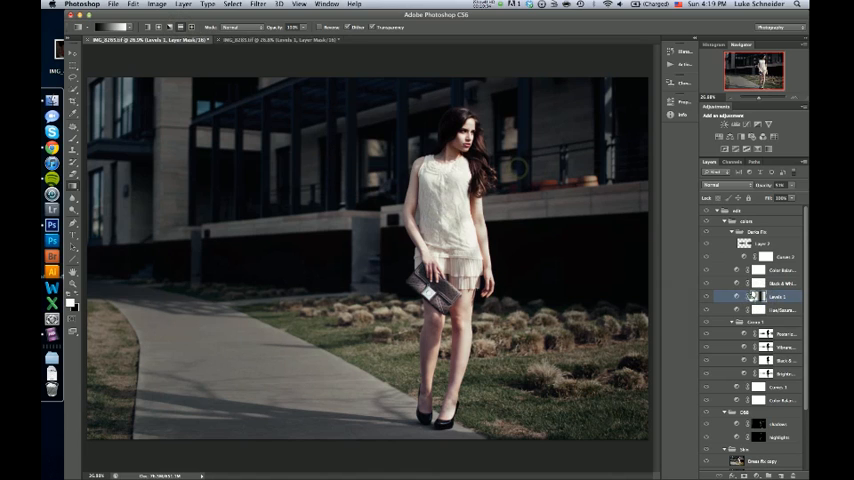
Step: Drag a gradient from the model's dress rightward so the Levels mask fades out
{"action": "left_click_drag", "start_coordinate": [520, 168], "coordinate": [448, 226]}
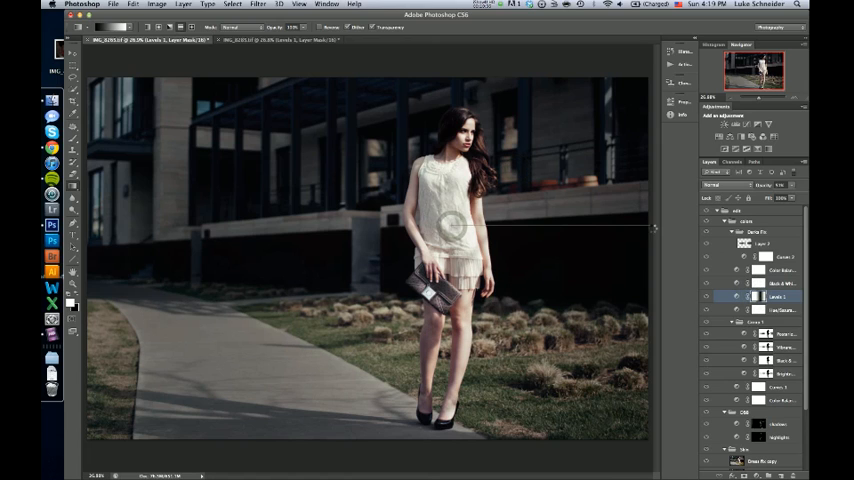